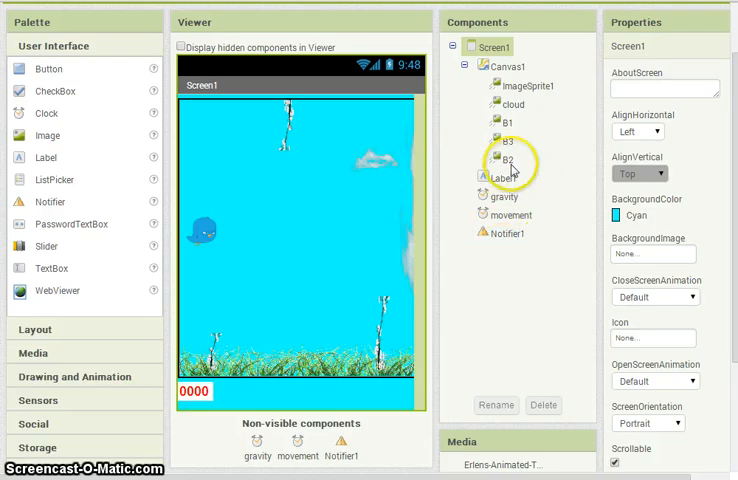
Set the gravity and movement clocks' TimerInterval to 50.
click(501, 196)
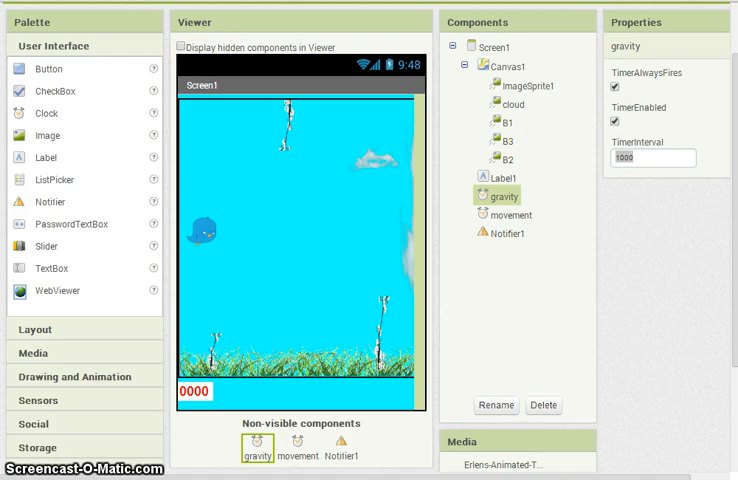
click(650, 158)
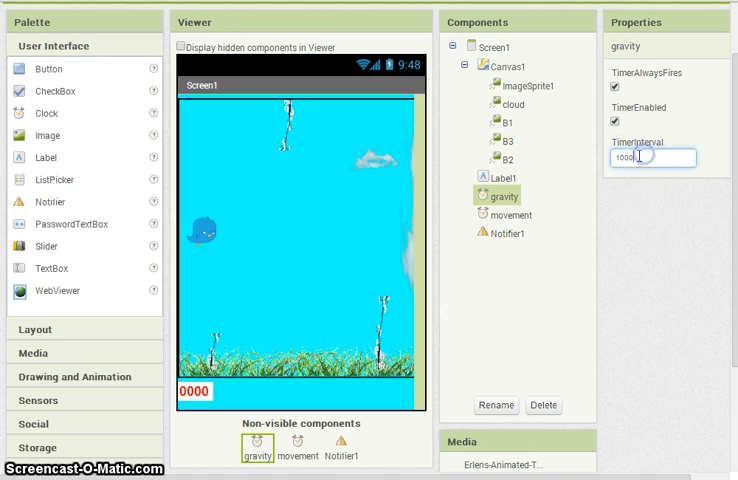
triple_click(650, 157)
text(50)
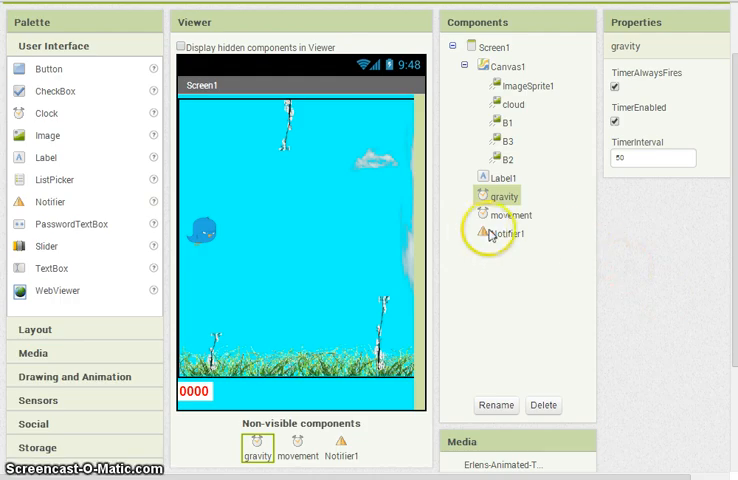
click(512, 214)
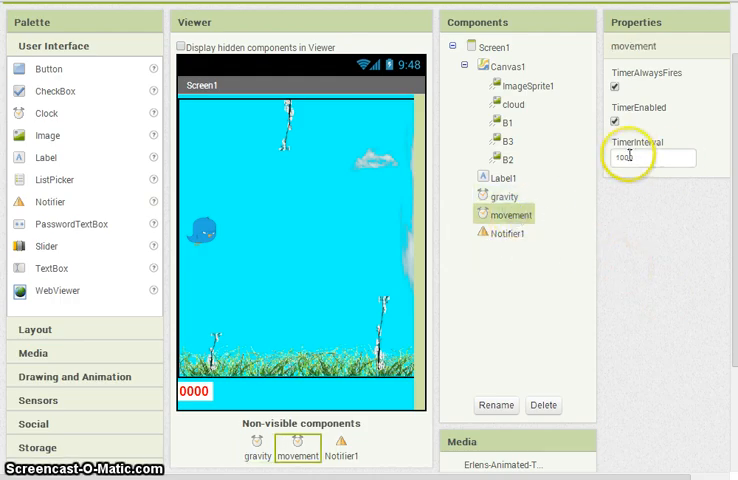
text(50)
text(scor)
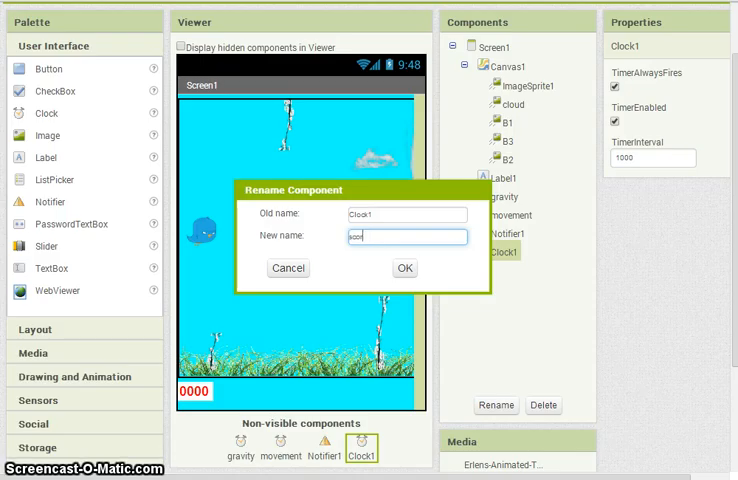
Rename the new clock to score and set its TimerInterval to 50.
click(404, 268)
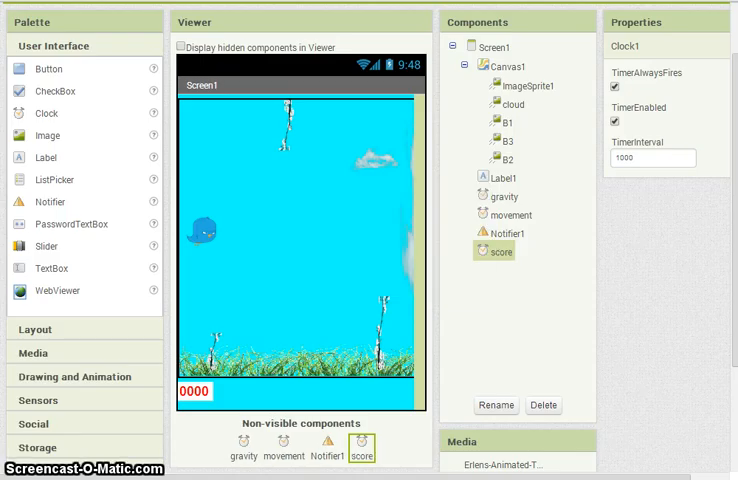
click(653, 157)
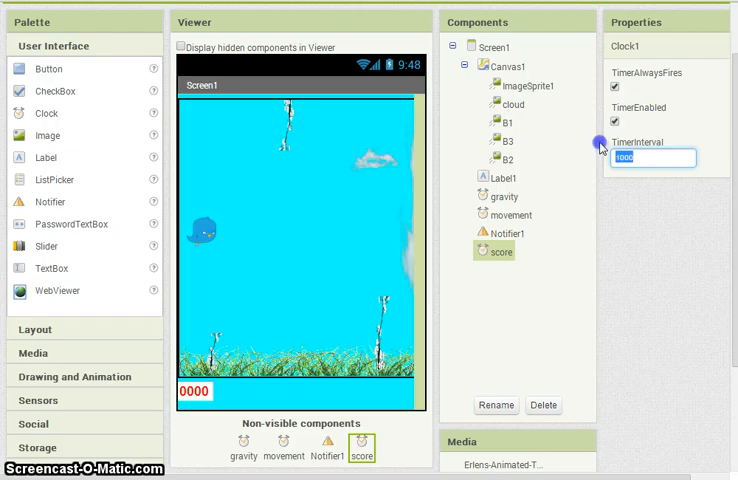
text(50)
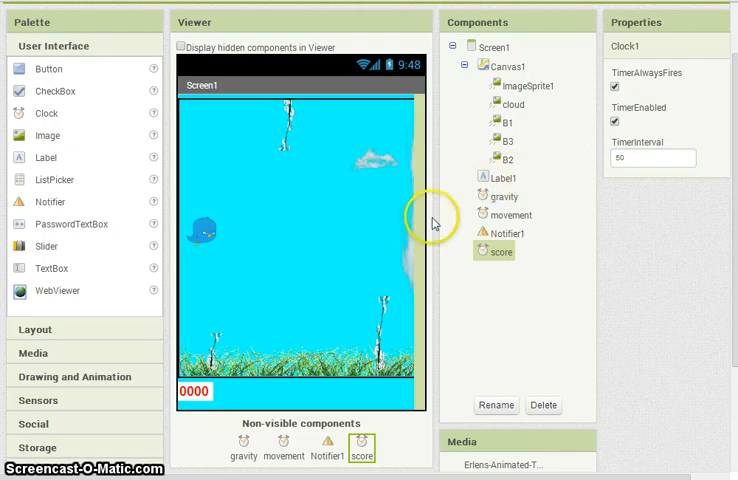
scroll(down, 3)
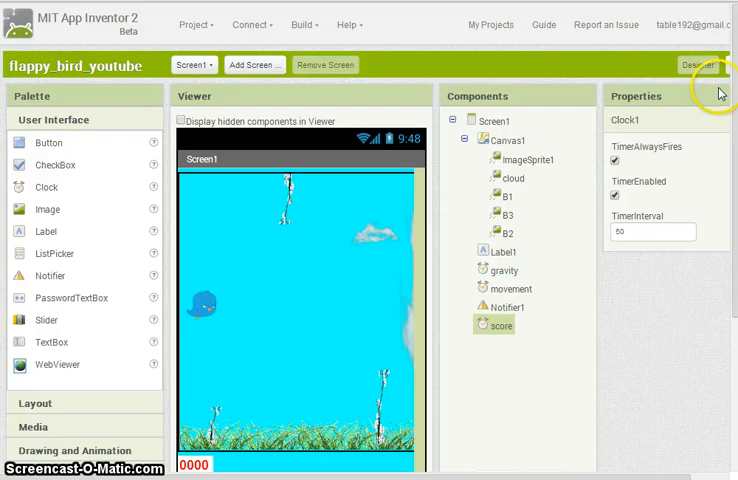
In Blocks, add 'when gravity.Timer' calling ImageSprite1.MoveTo with x set to ImageSprite1.X.
click(683, 64)
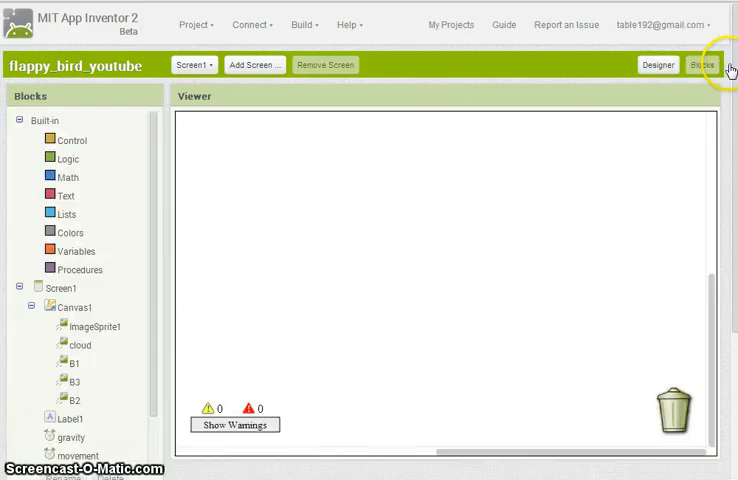
mouse_move(295, 470)
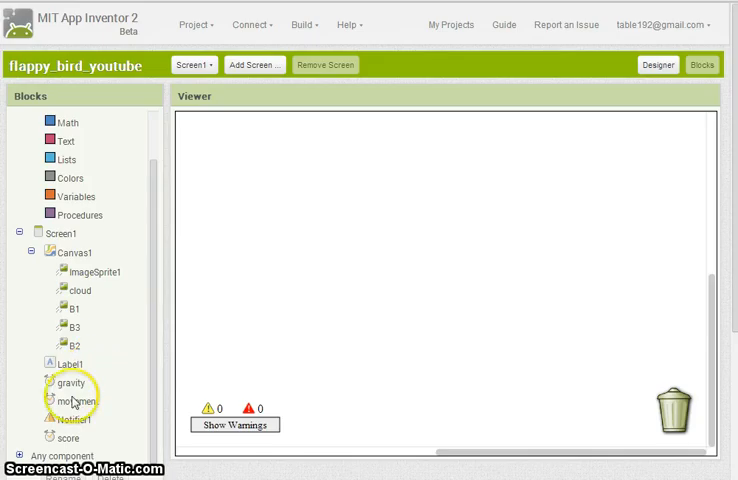
click(72, 392)
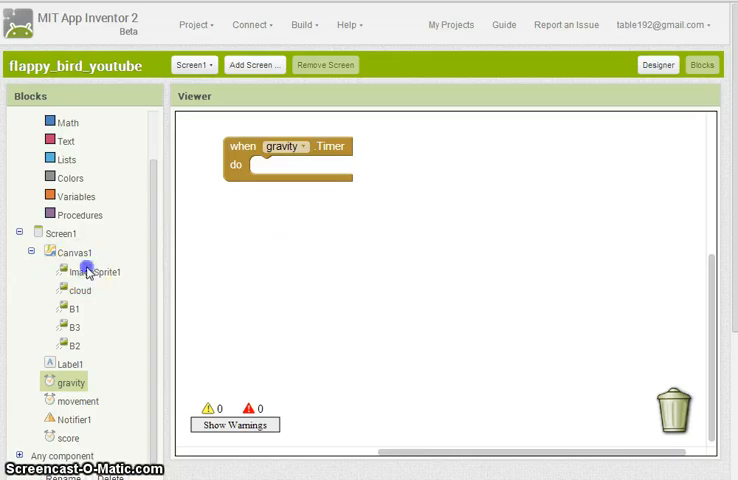
click(93, 271)
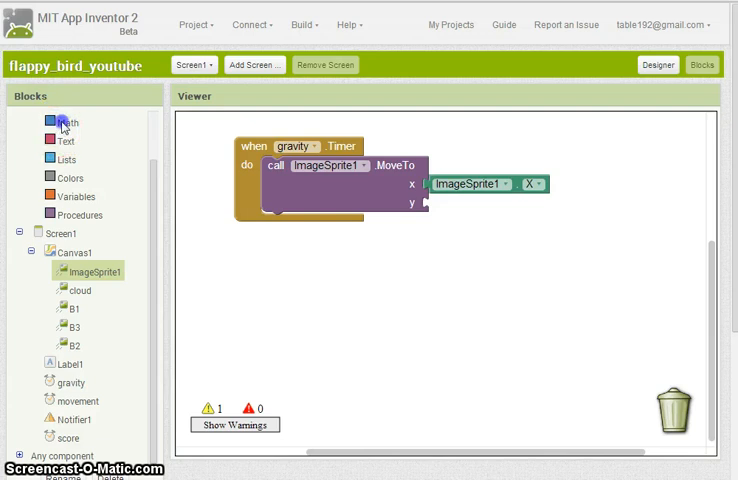
Drag a Math + block into the y socket of ImageSprite1.MoveTo.
click(65, 121)
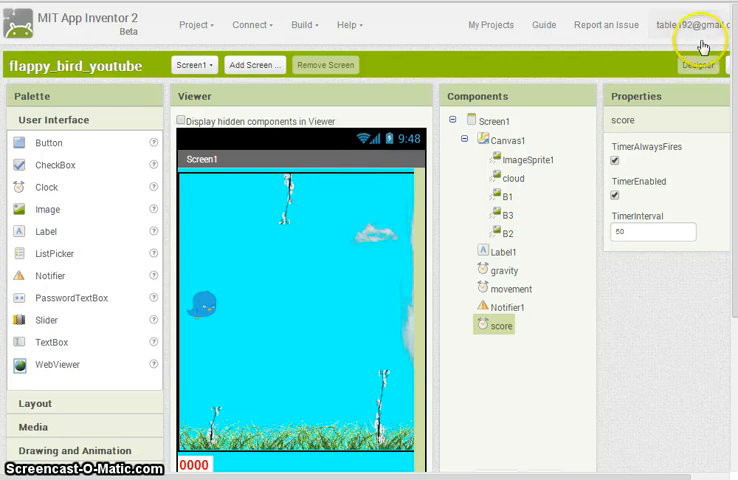
click(700, 64)
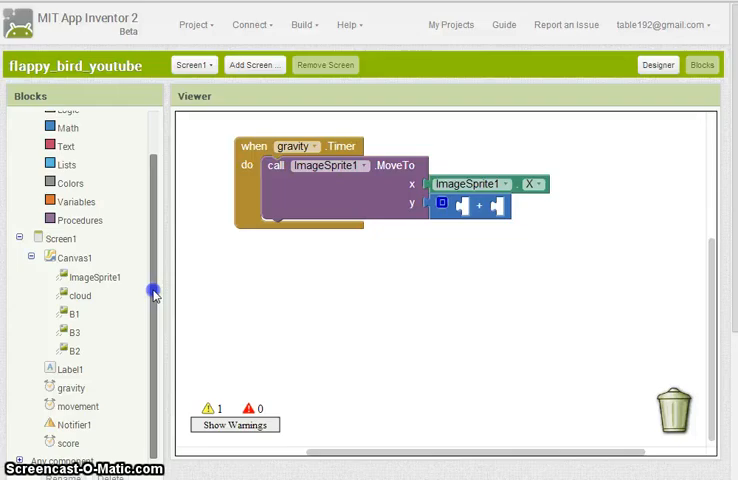
scroll(down, 3)
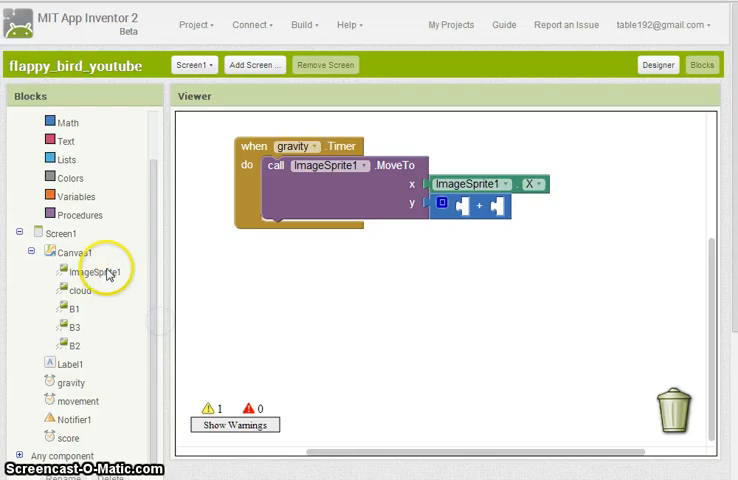
Fill the + block with ImageSprite1.Y and the number 10.
click(94, 271)
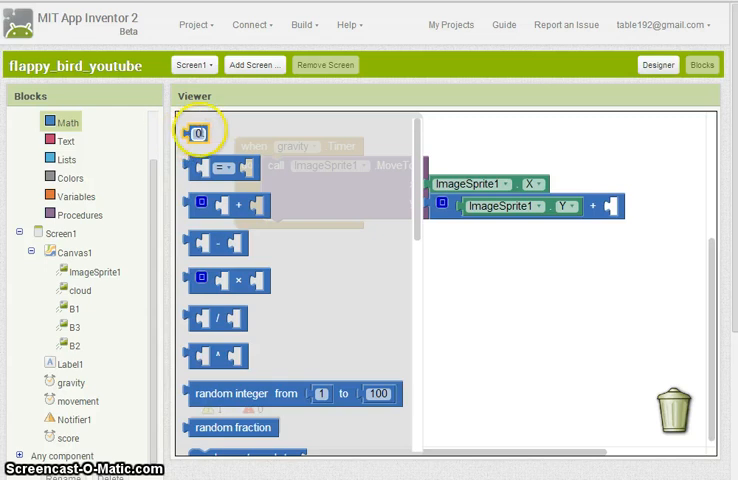
drag(200, 135, 625, 210)
text(10)
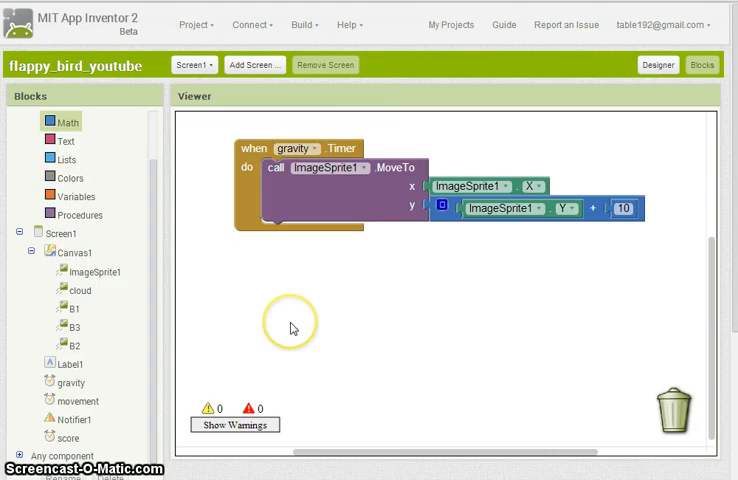
mouse_move(148, 198)
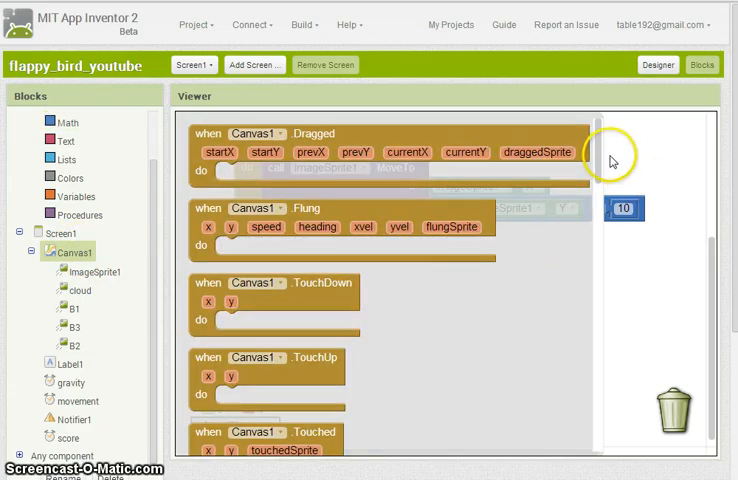
mouse_move(430, 377)
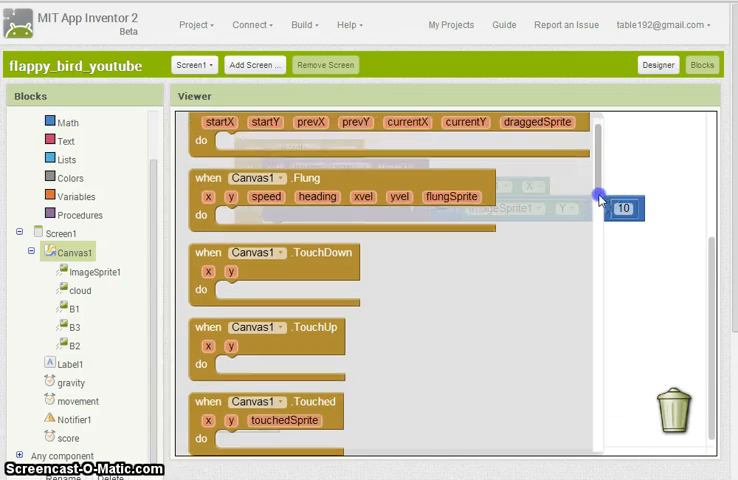
In Canvas1.Touched, set ImageSprite1.Picture to "Erlens-Animated-Twitter-Birl2.png".
scroll(down, 3)
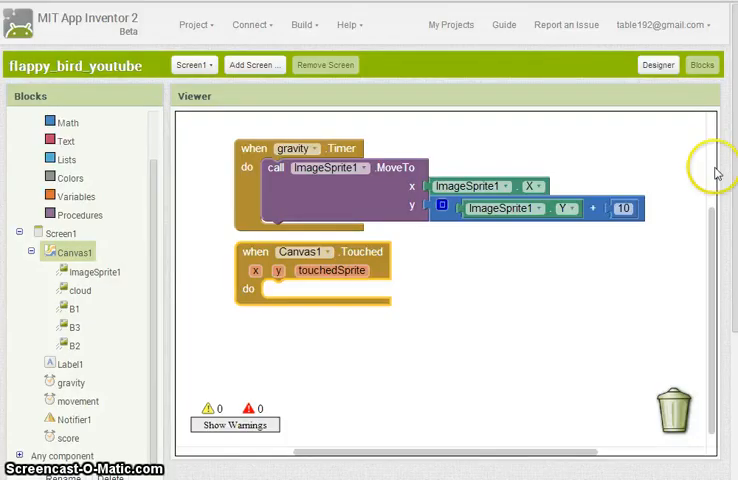
mouse_move(88, 314)
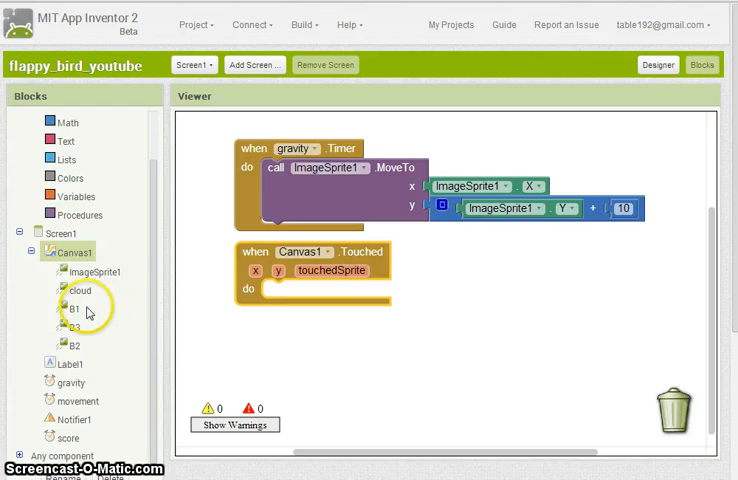
click(91, 271)
text(Erlens-Animated-Twitter-Birl2.png)
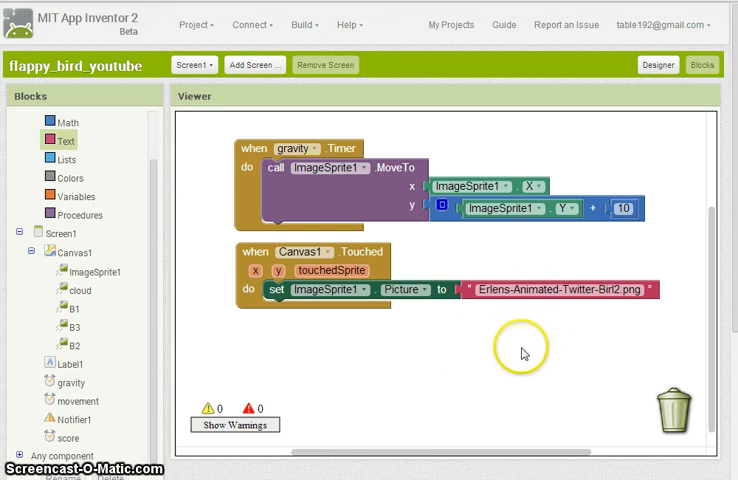
mouse_move(250, 260)
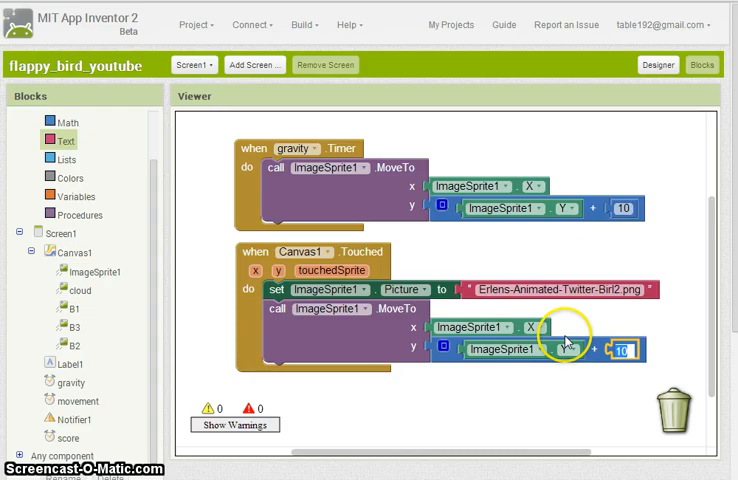
Add a duplicated MoveTo to Canvas1.Touched, changing 10 to -50.
text(-50)
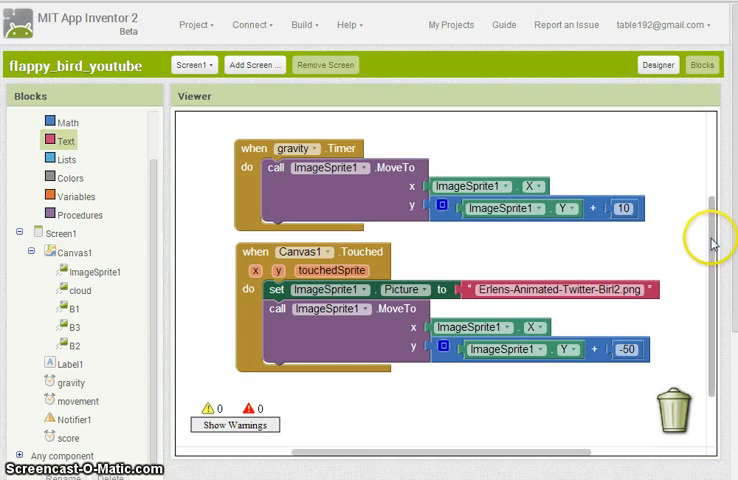
scroll(down, 3)
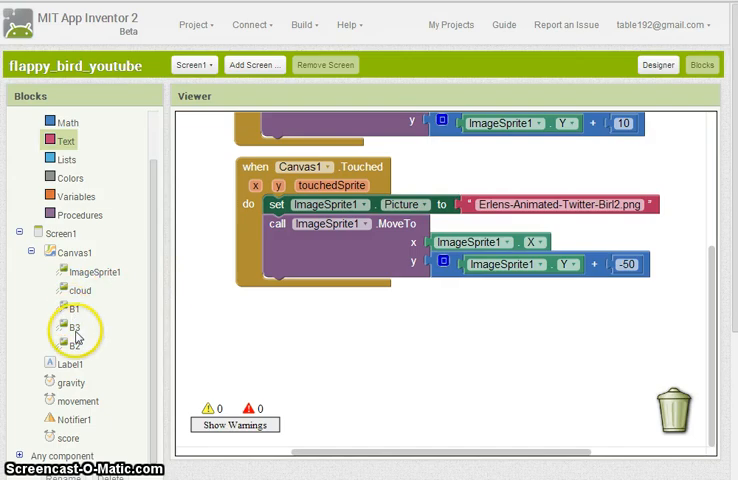
mouse_move(200, 329)
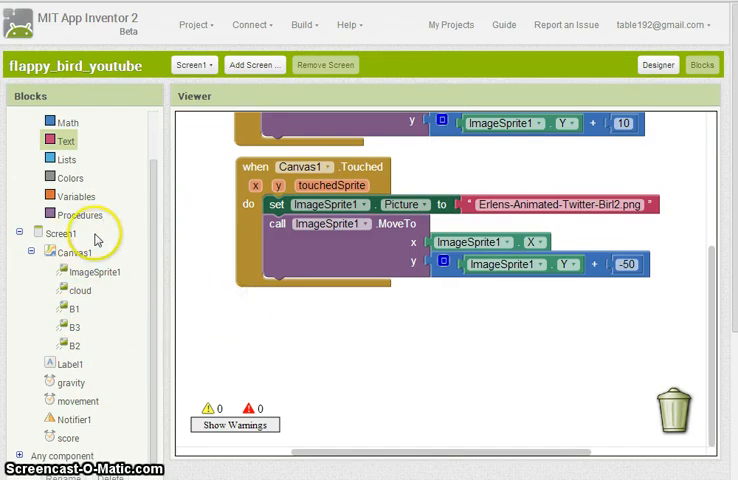
Add Screen1.Initialize with a B1.MoveTo block whose x is 110.
click(70, 251)
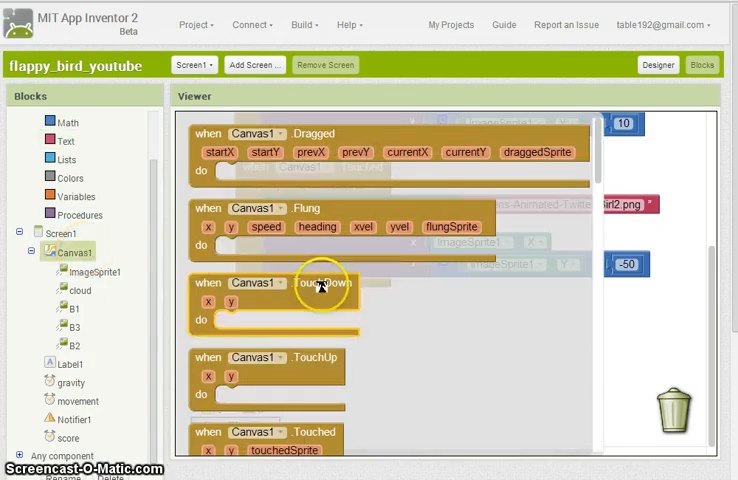
scroll(down, 3)
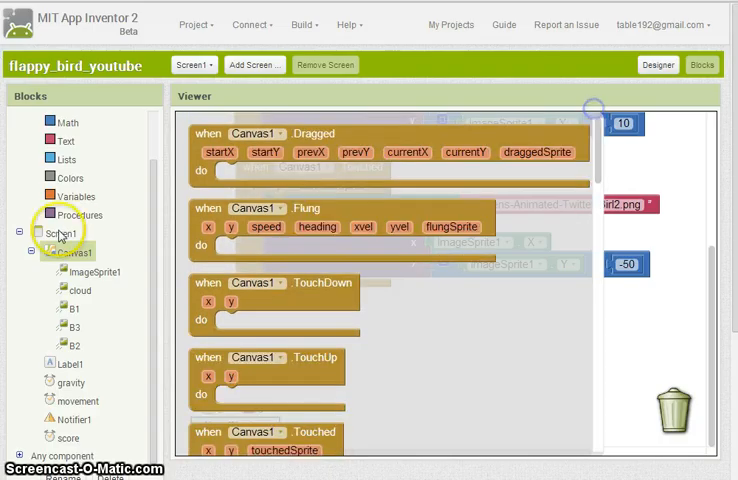
click(59, 234)
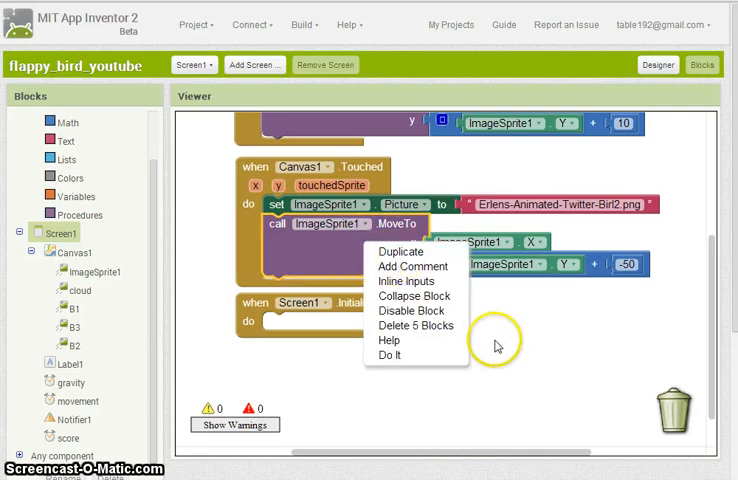
click(400, 251)
text(110)
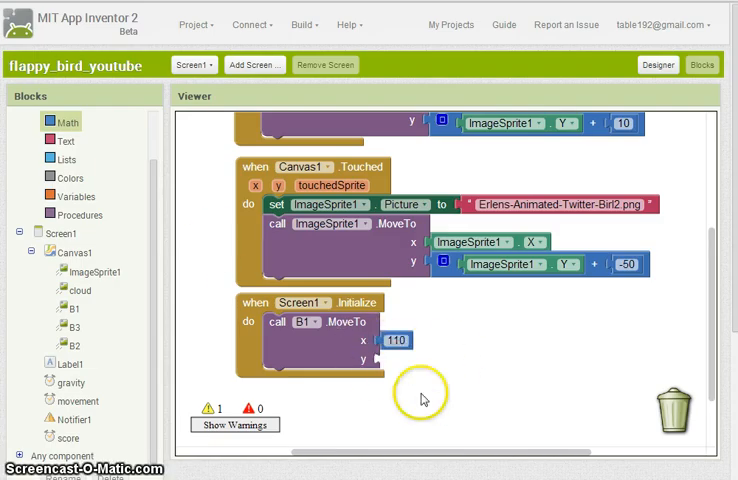
Plug ImageSprite1.Y into B1.MoveTo's y and duplicate the block with x 210.
right_click(390, 341)
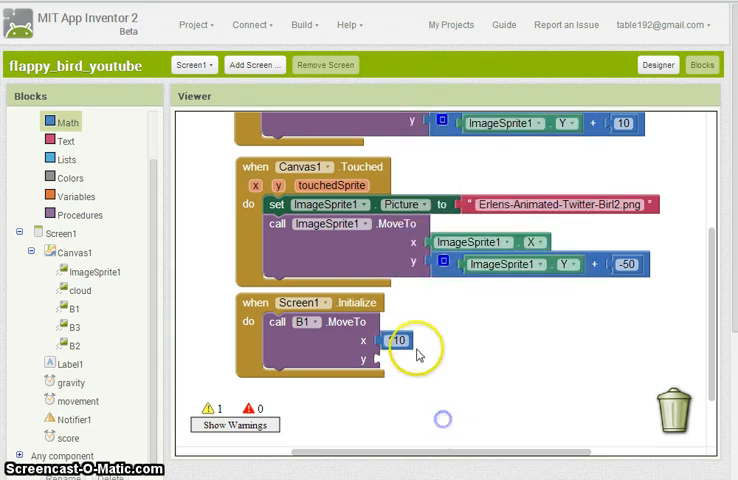
right_click(400, 341)
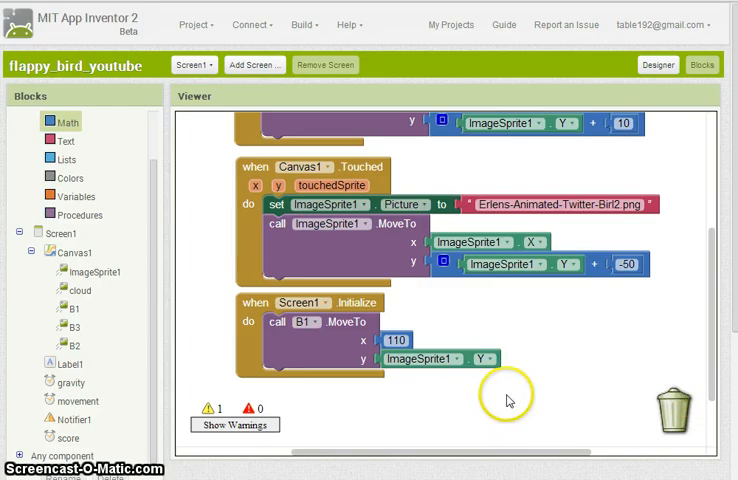
mouse_move(403, 387)
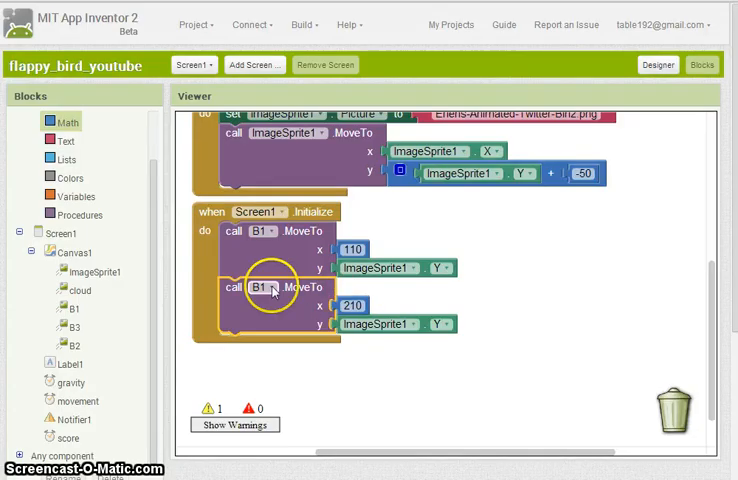
Switch the second MoveTo to B2 and duplicate it with x 310.
click(265, 287)
text(310)
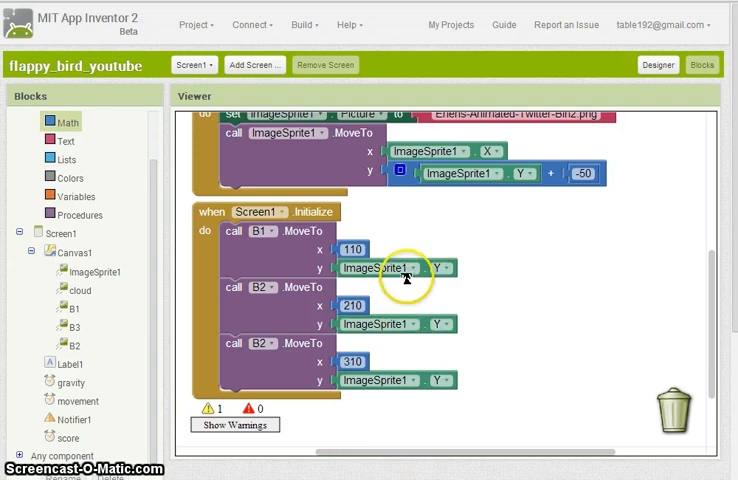
click(400, 267)
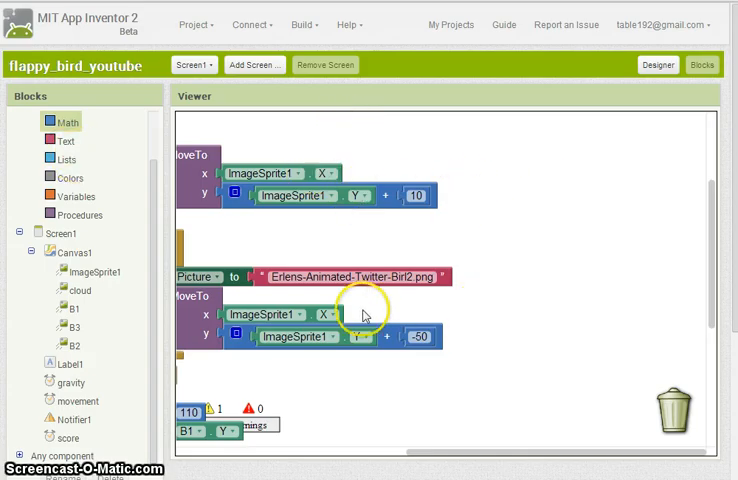
mouse_move(380, 295)
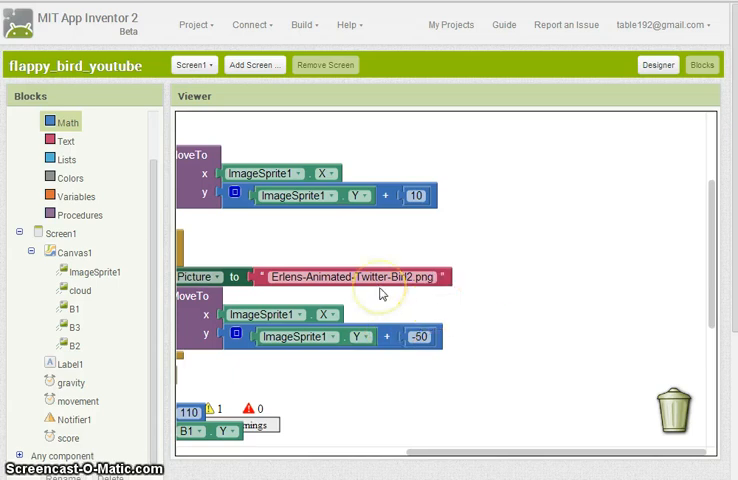
mouse_move(211, 334)
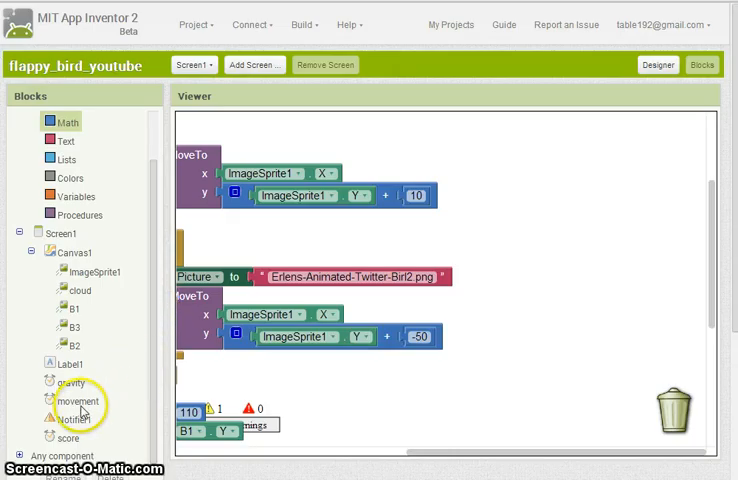
Drag a when movement.Timer event handler onto the workspace, leaving it empty.
click(74, 400)
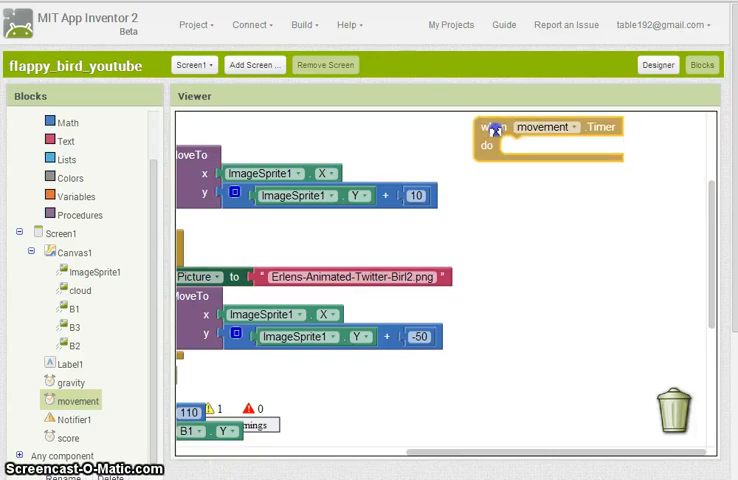
mouse_move(419, 167)
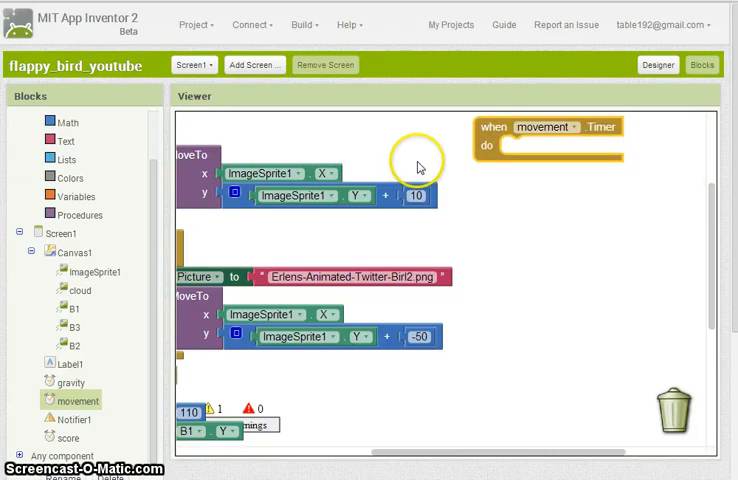
mouse_move(608, 254)
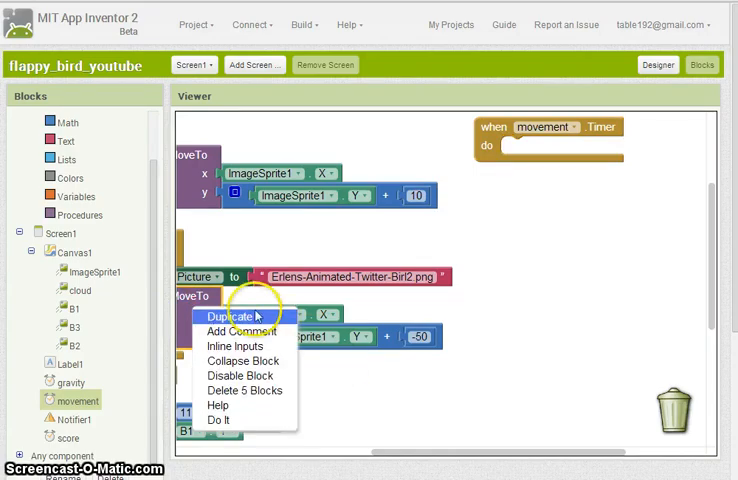
Copy the bird's move call into the movement timer with X minus 2, and duplicate it.
click(227, 314)
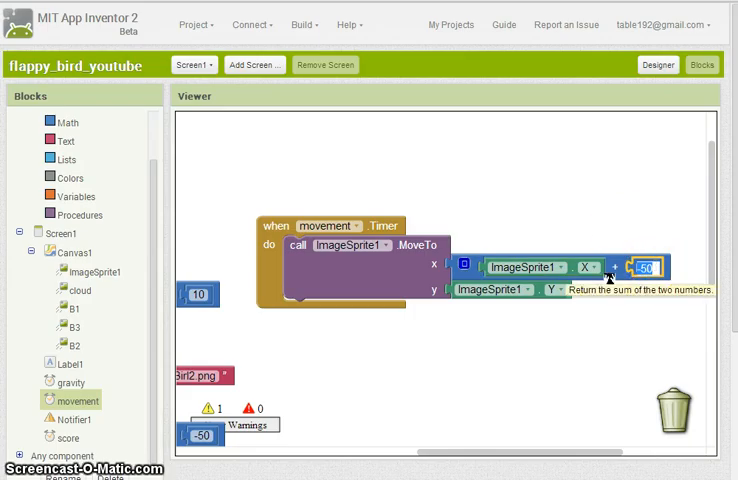
text(-2)
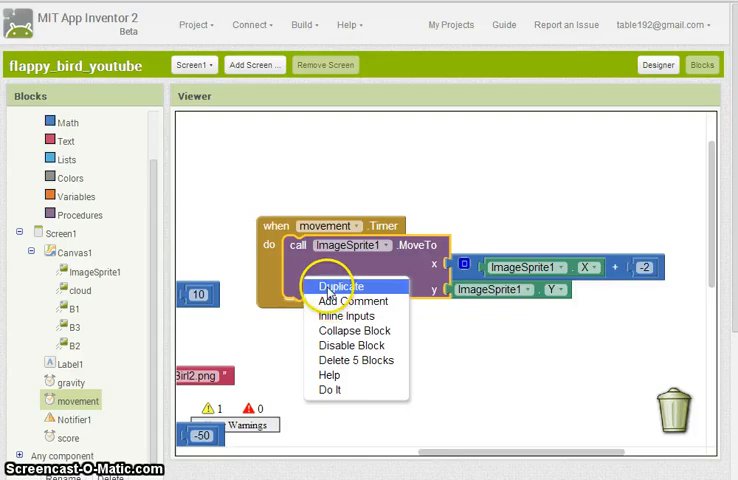
click(339, 286)
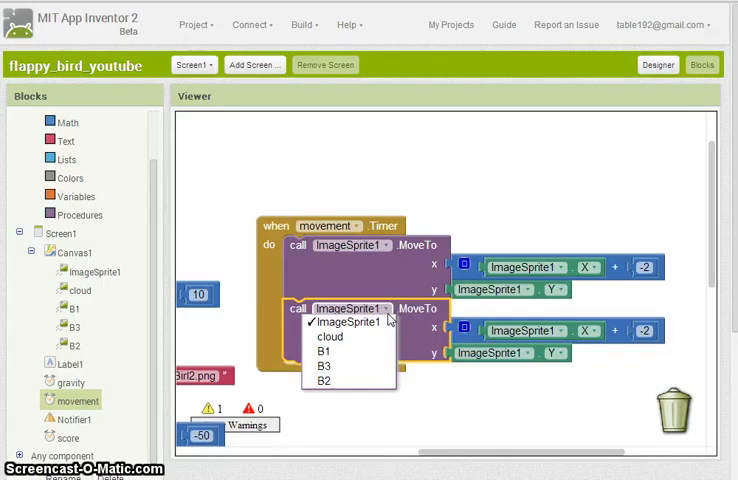
Retarget the move calls to B1 and B2 using their own X and Y, then duplicate for B3.
click(344, 322)
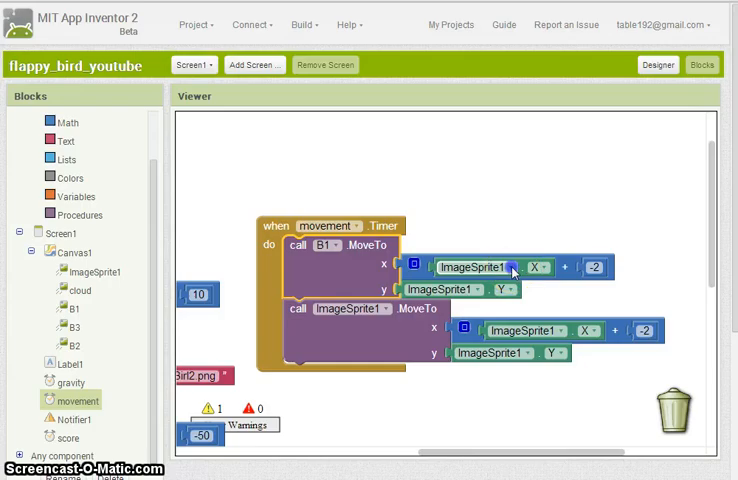
click(516, 267)
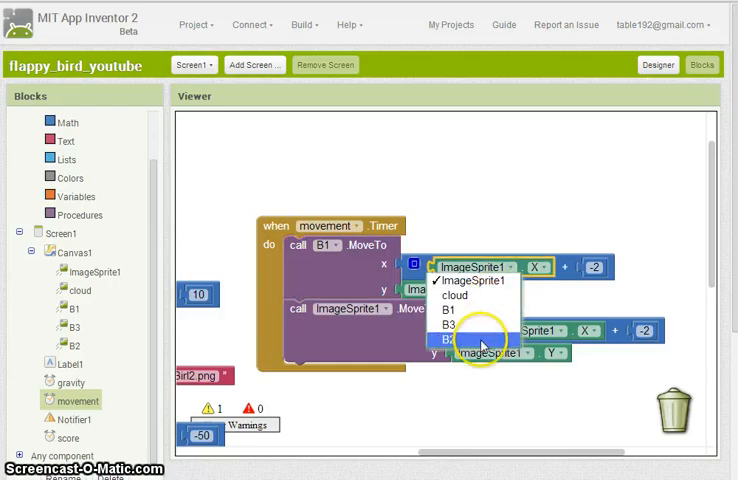
click(463, 345)
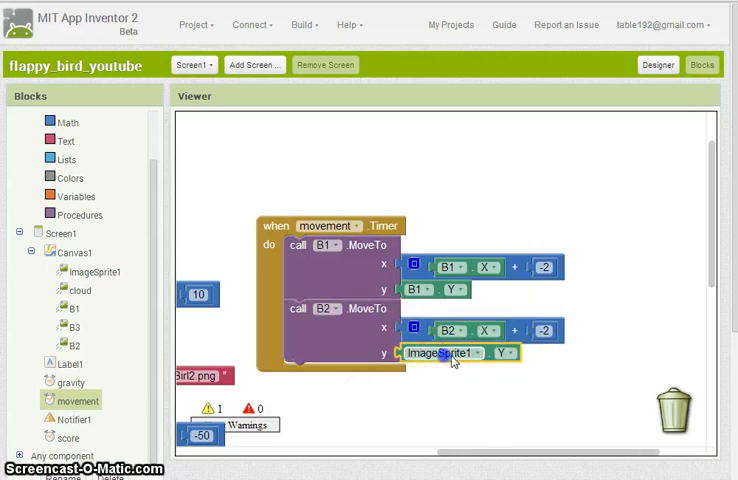
click(440, 352)
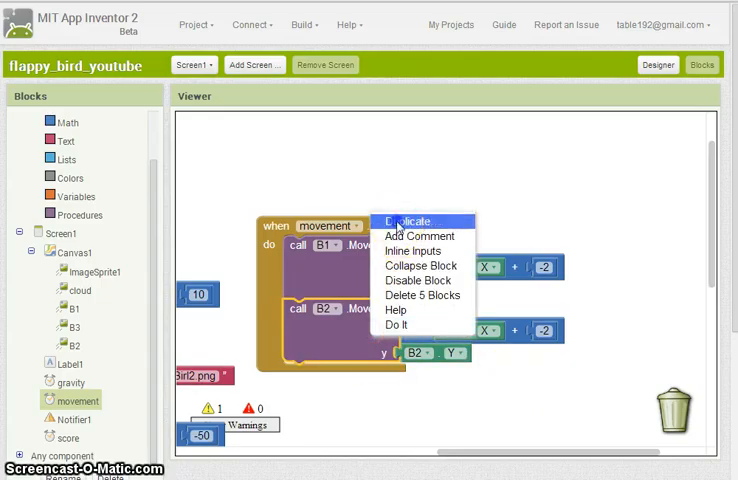
click(404, 221)
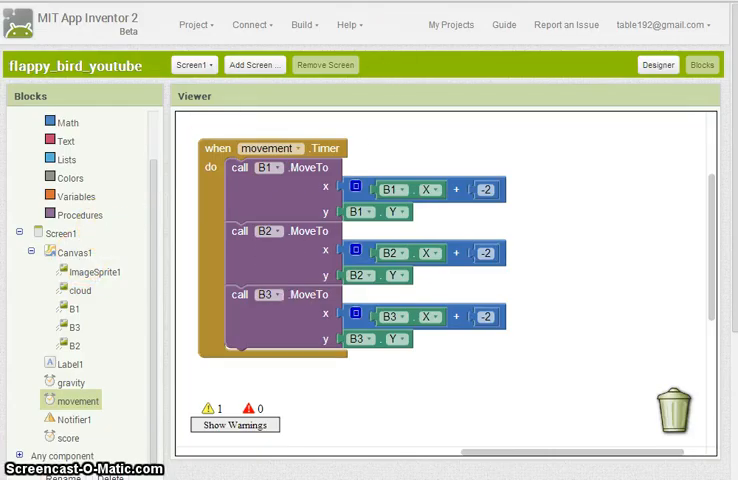
Duplicate a move call and retarget it to the cloud, using its own X minus 1.
right_click(268, 262)
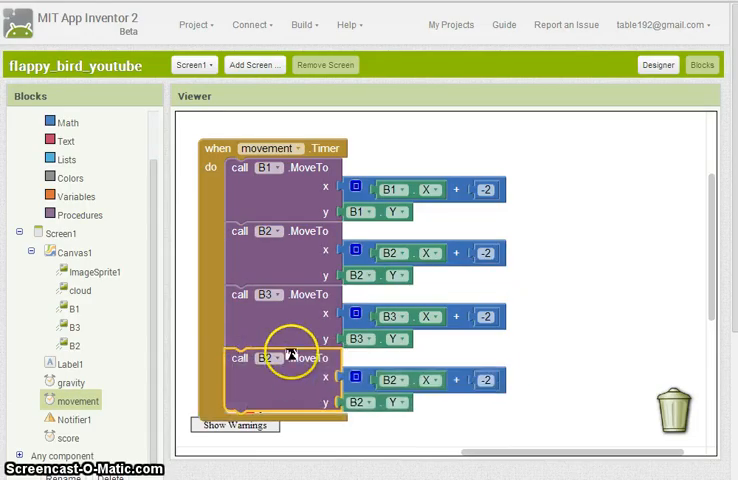
click(268, 358)
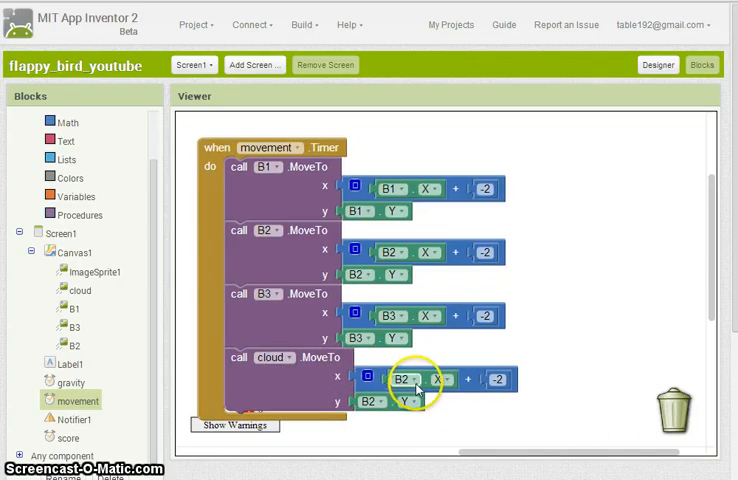
click(398, 379)
text(-1)
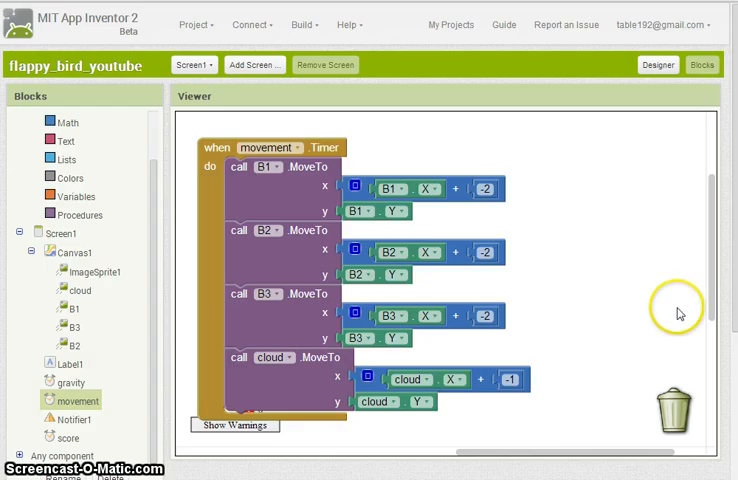
scroll(down, 3)
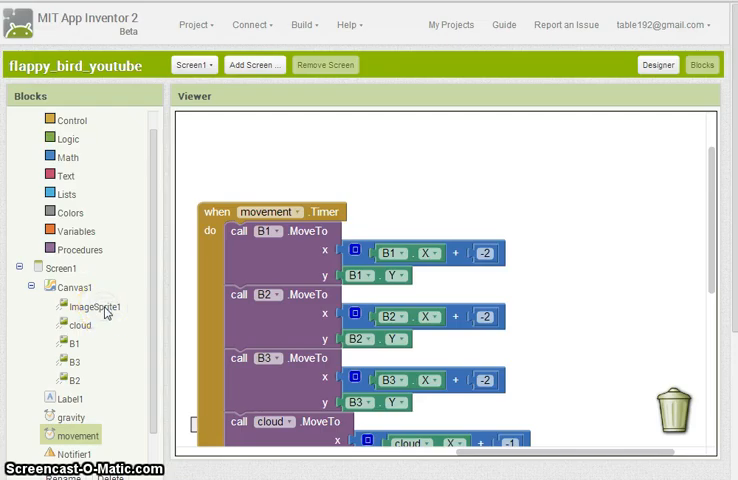
Place a set ImageSprite1.Picture block at the top of the movement timer handler.
click(81, 306)
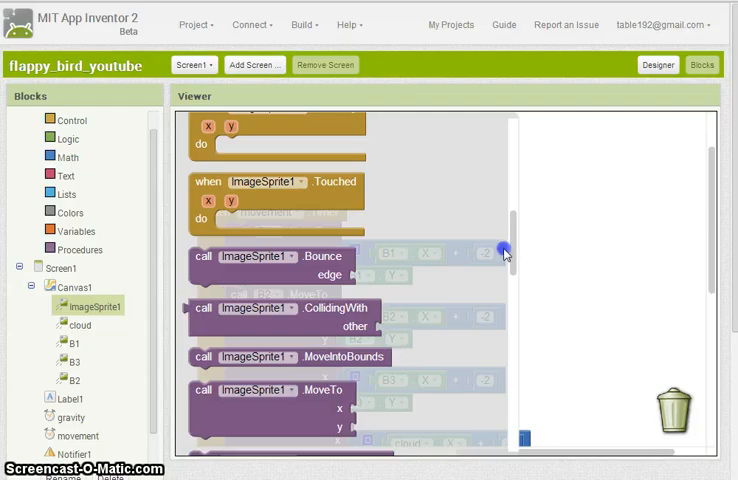
drag(503, 248, 510, 375)
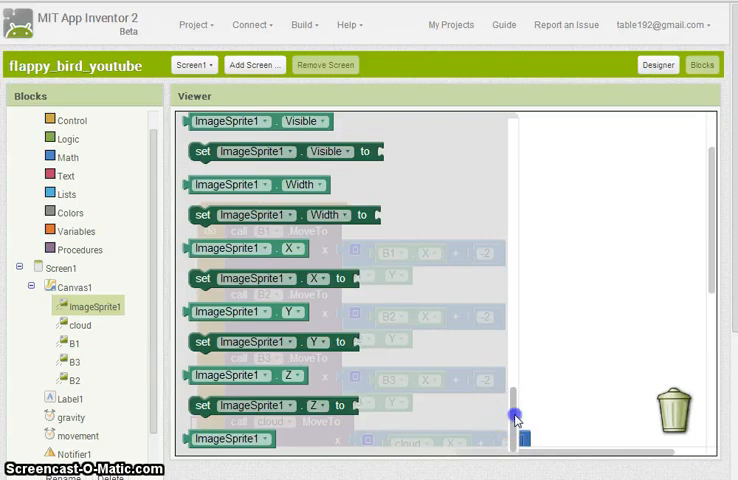
drag(504, 417, 504, 357)
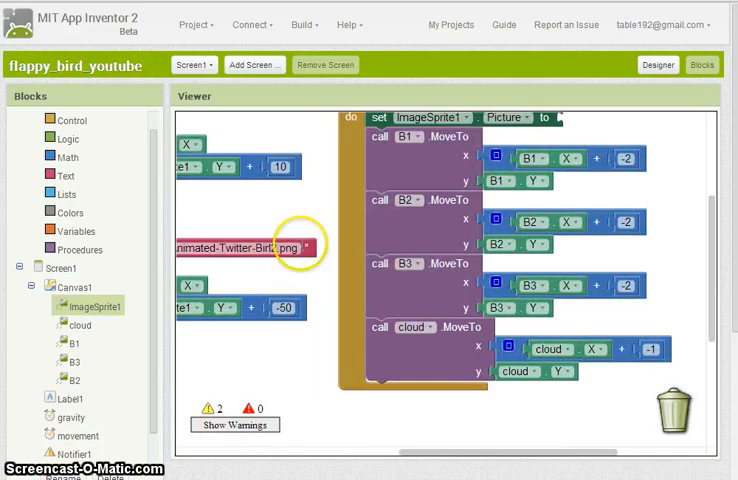
right_click(245, 245)
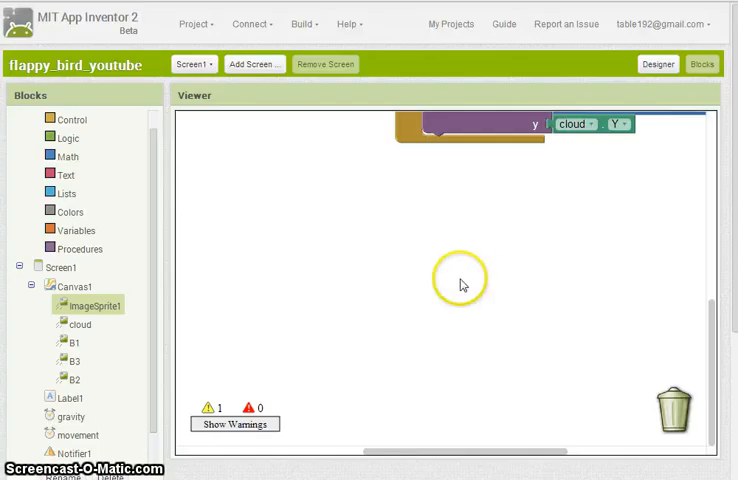
Initialize global variable th to a random integer from 50 to 100.
click(76, 230)
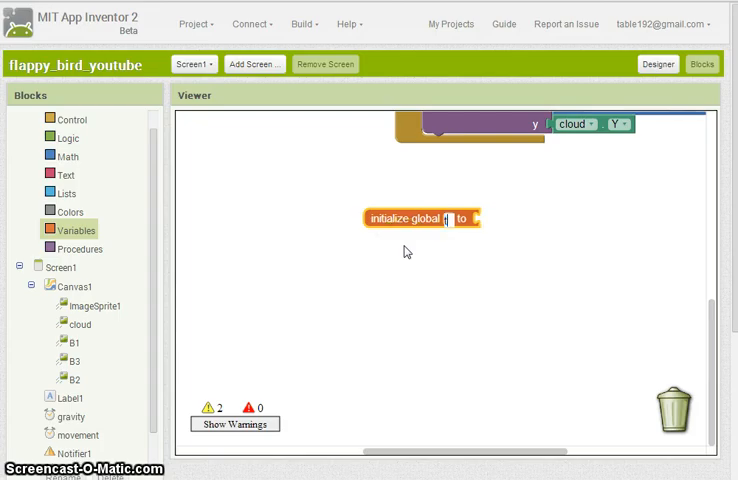
text(th)
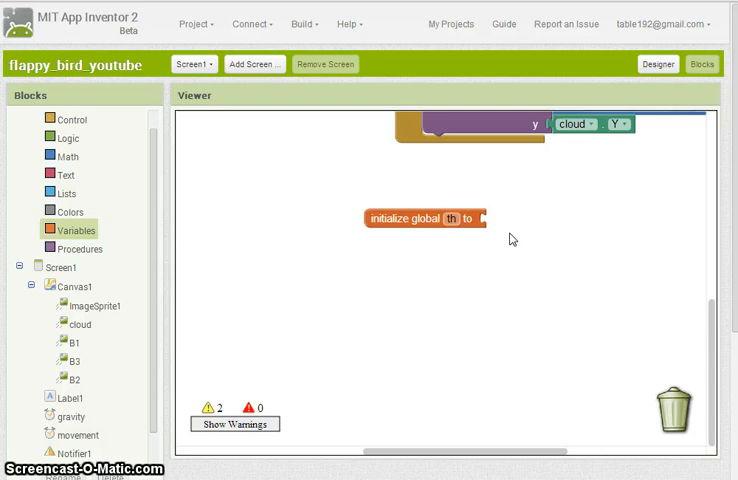
click(449, 306)
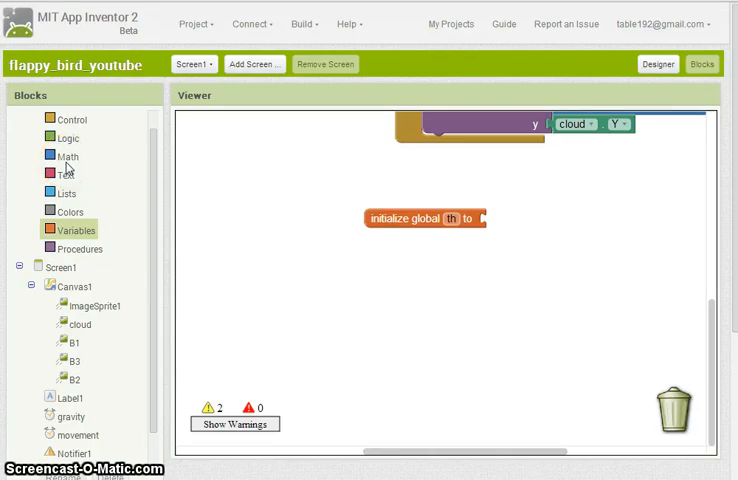
click(64, 156)
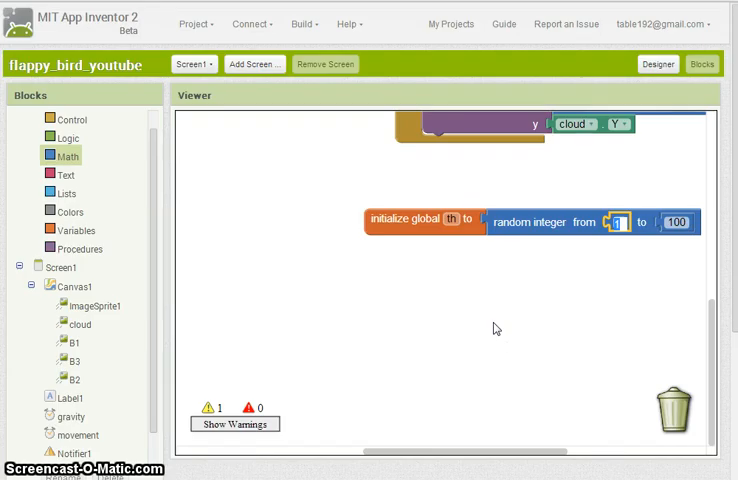
text(50)
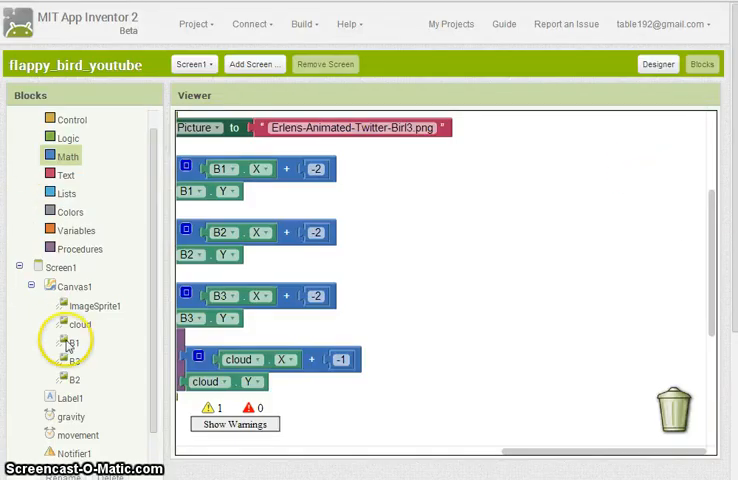
Open branch B1's block drawer to reveal its event blocks.
click(64, 342)
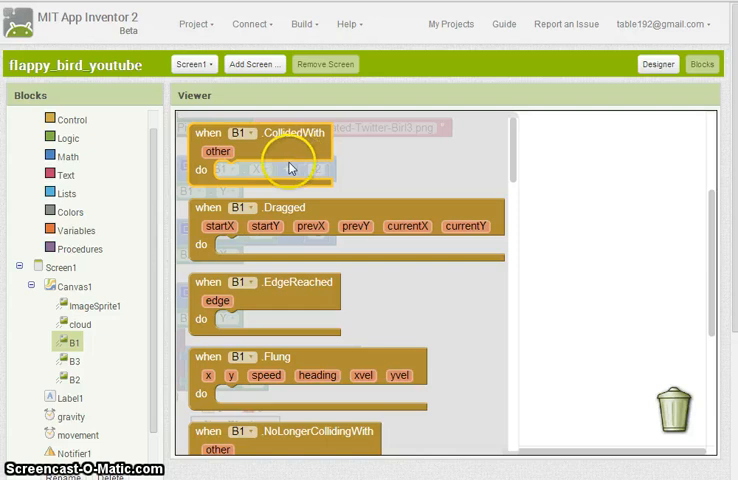